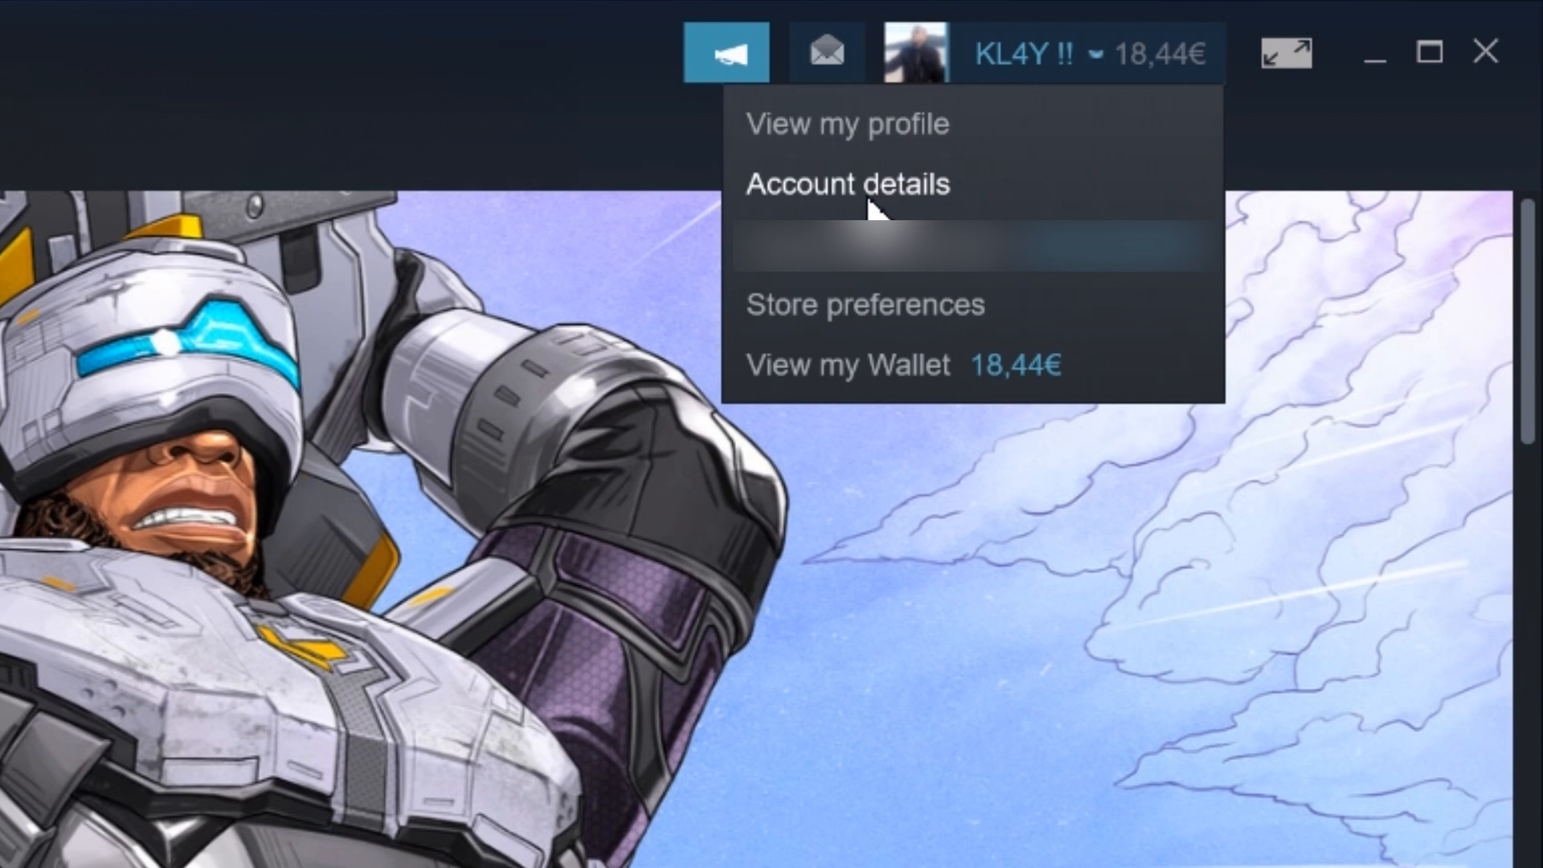
pyautogui.click(845, 184)
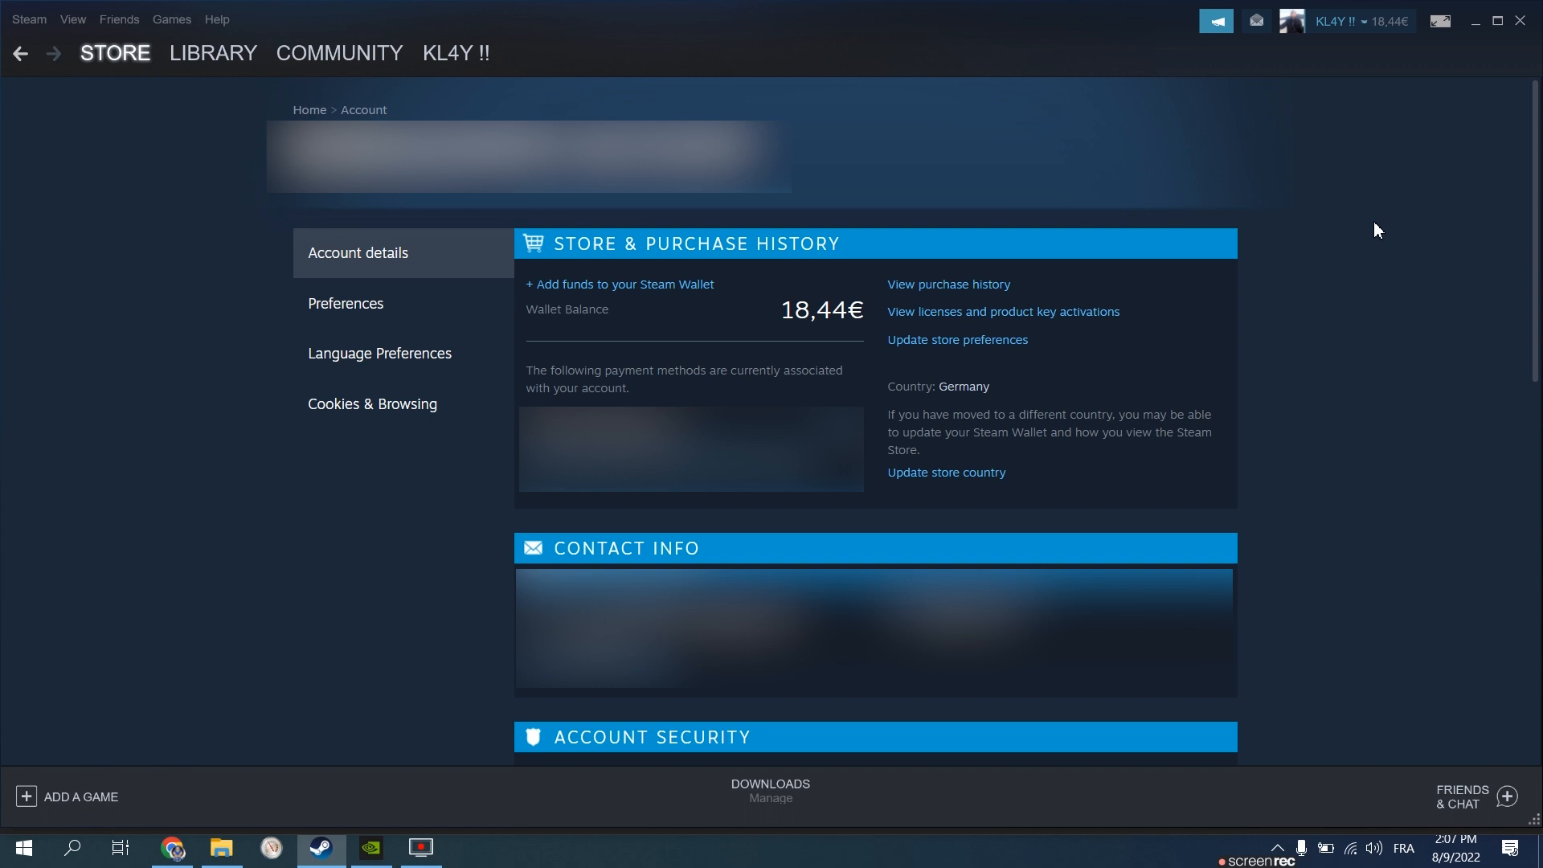
pyautogui.moveTo(877, 194)
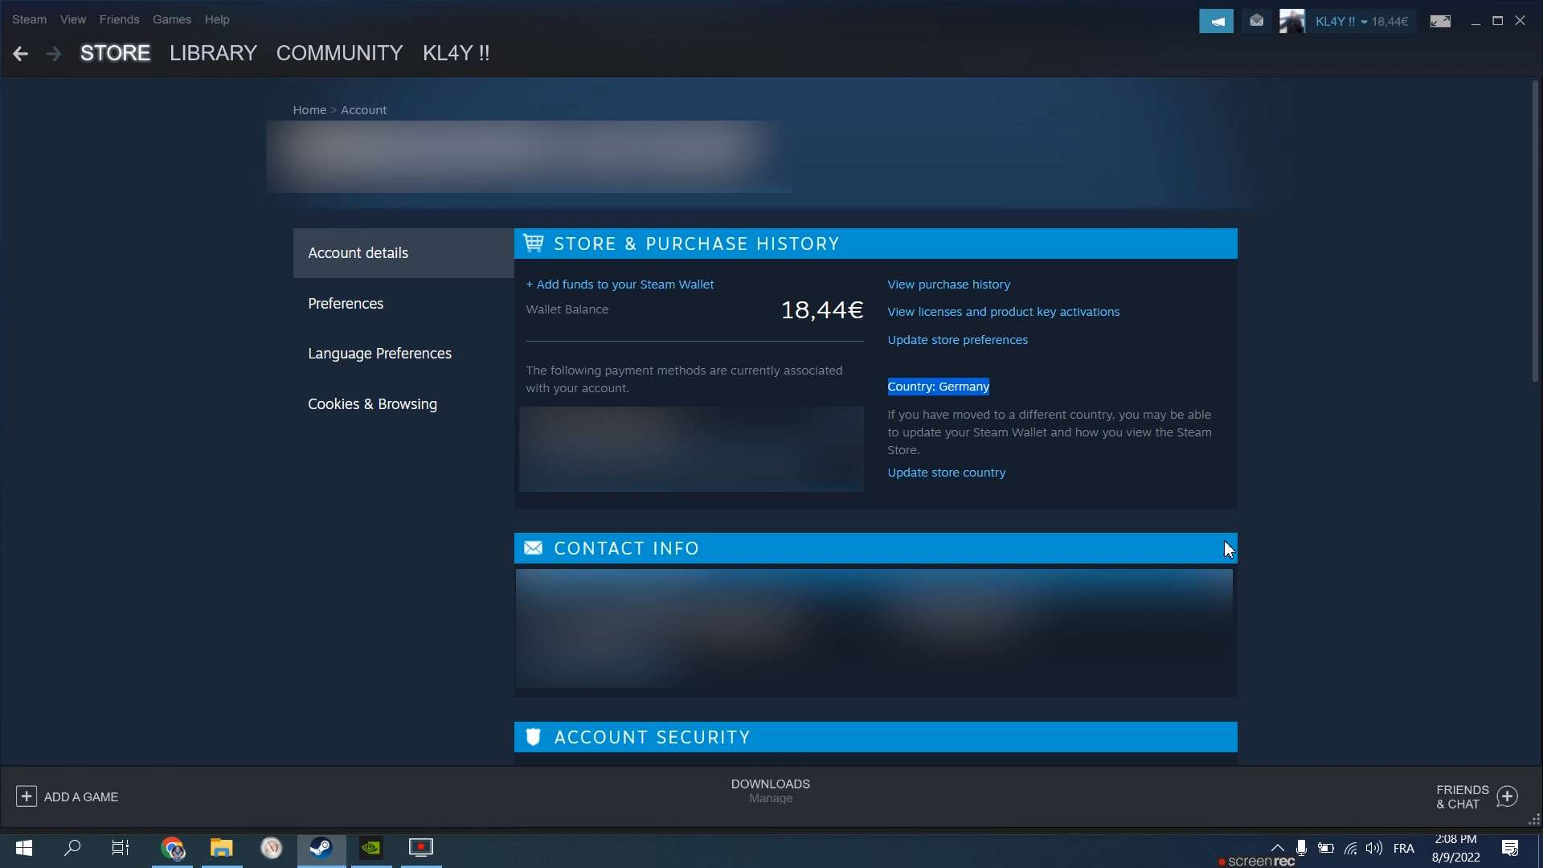
pyautogui.moveTo(1268, 526)
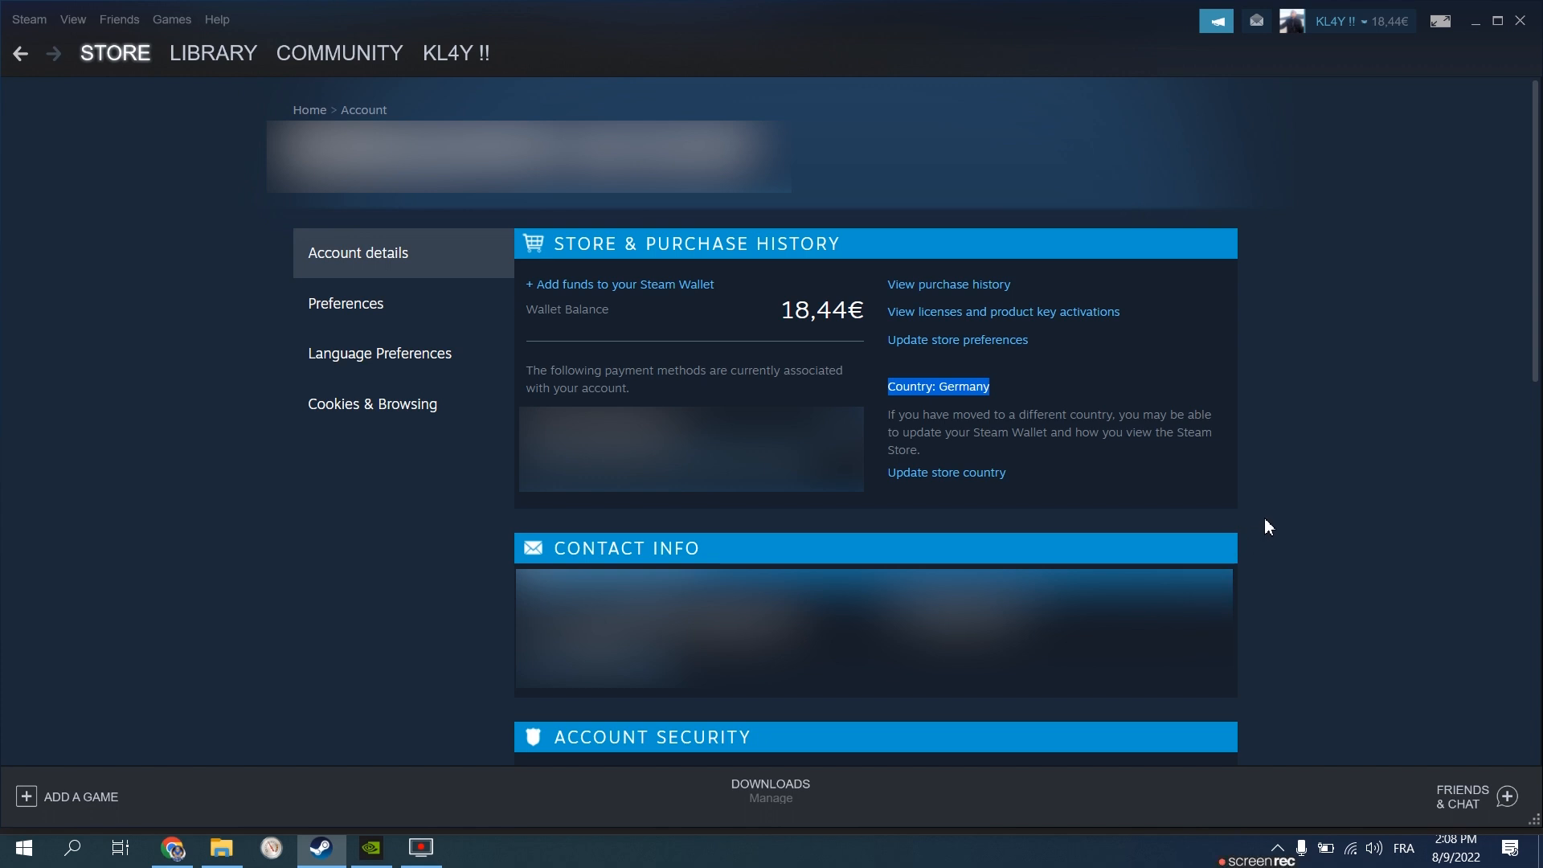
pyautogui.moveTo(1256, 518)
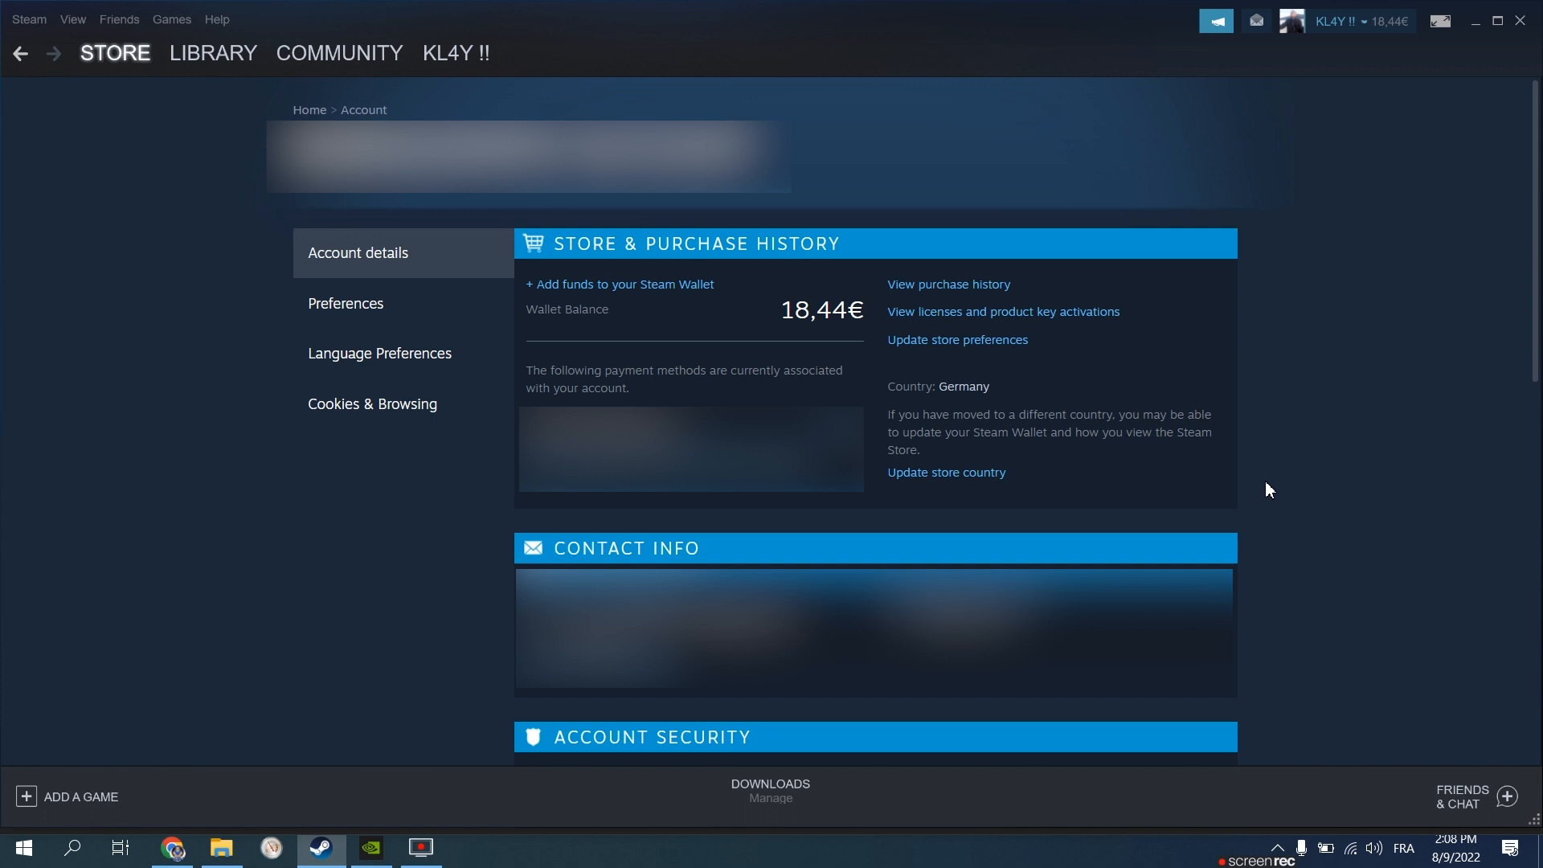
pyautogui.moveTo(1095, 437)
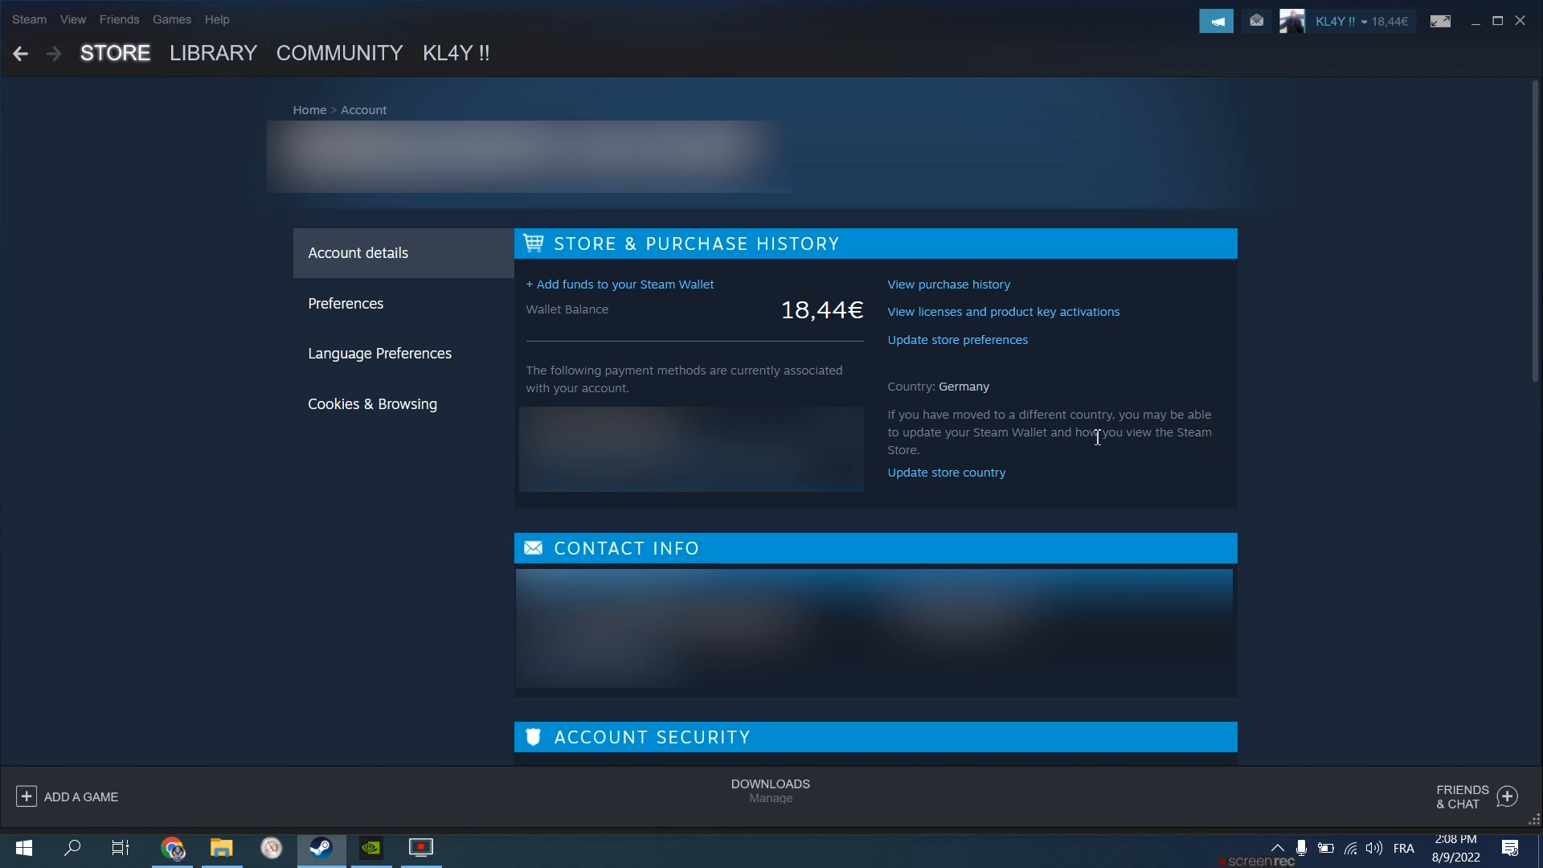
pyautogui.moveTo(1052, 400)
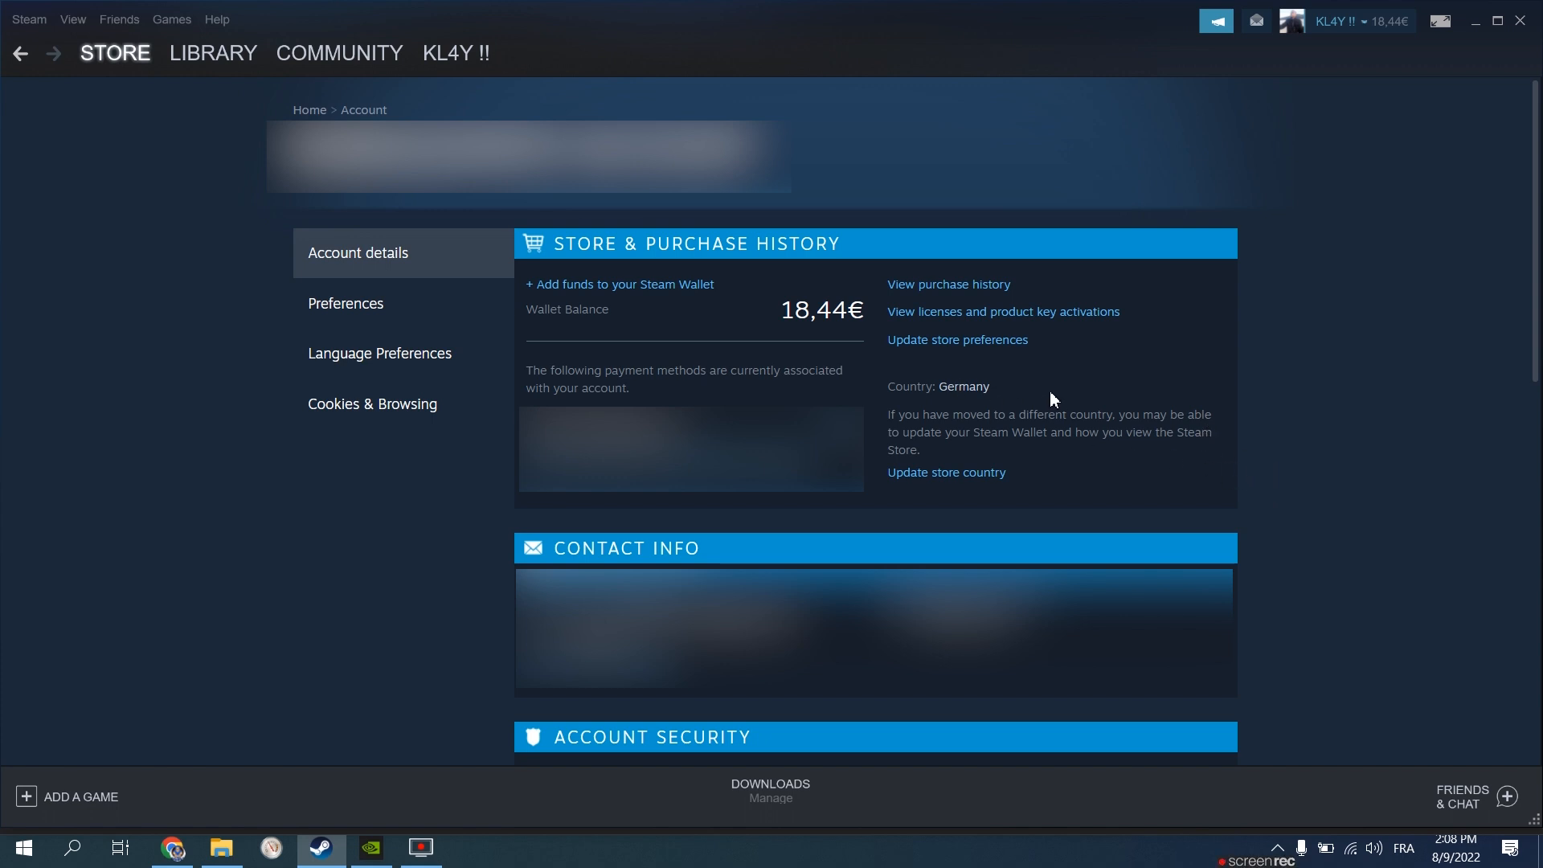
pyautogui.moveTo(674, 295)
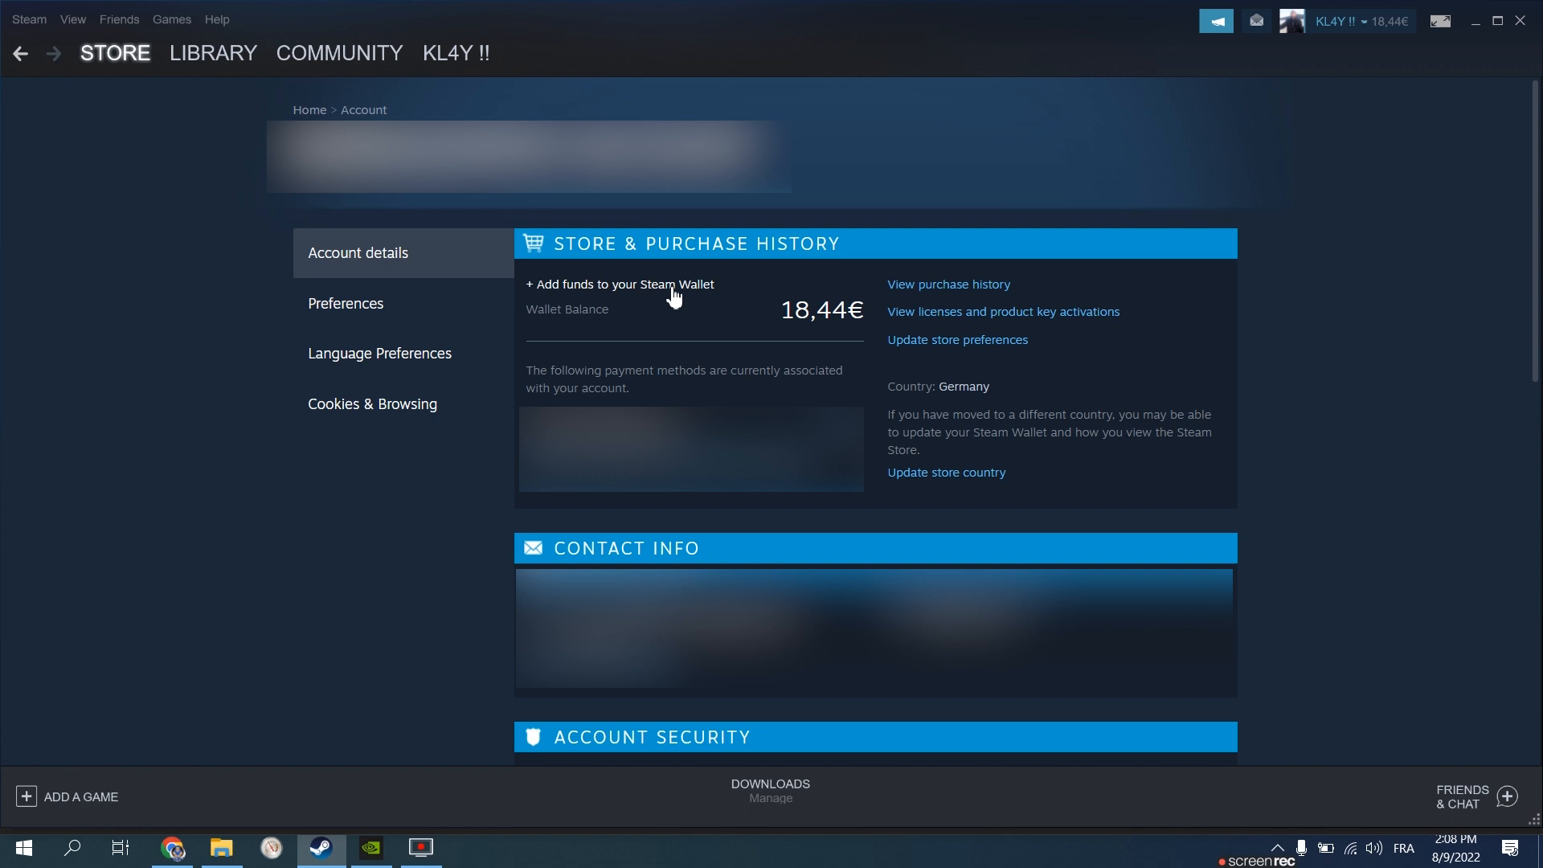
# Open the Add Funds page and choose Tunisia as the wallet country.
pyautogui.click(622, 285)
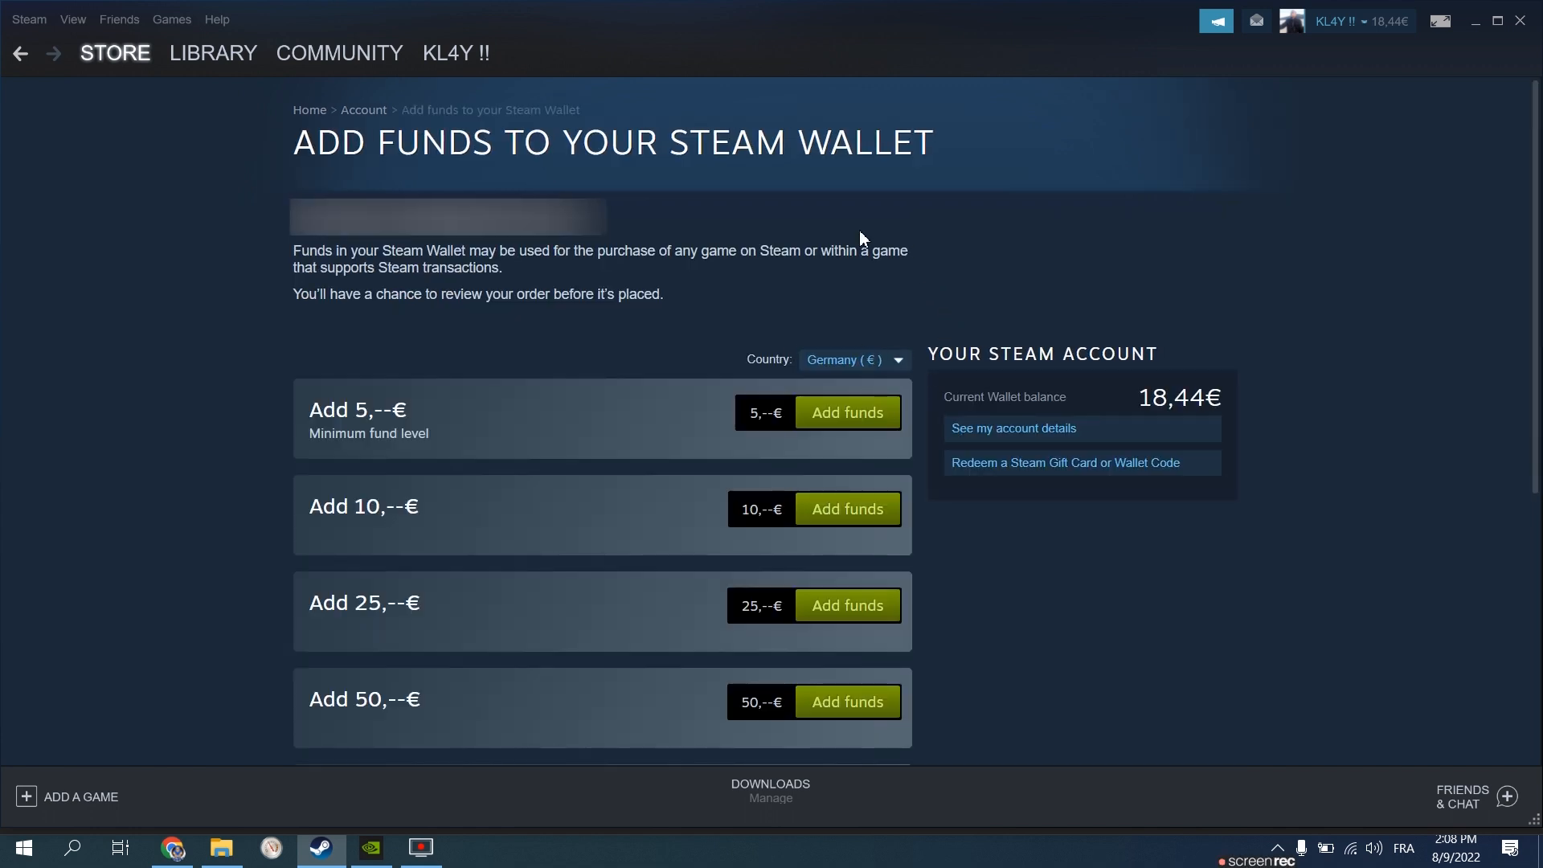
pyautogui.click(851, 359)
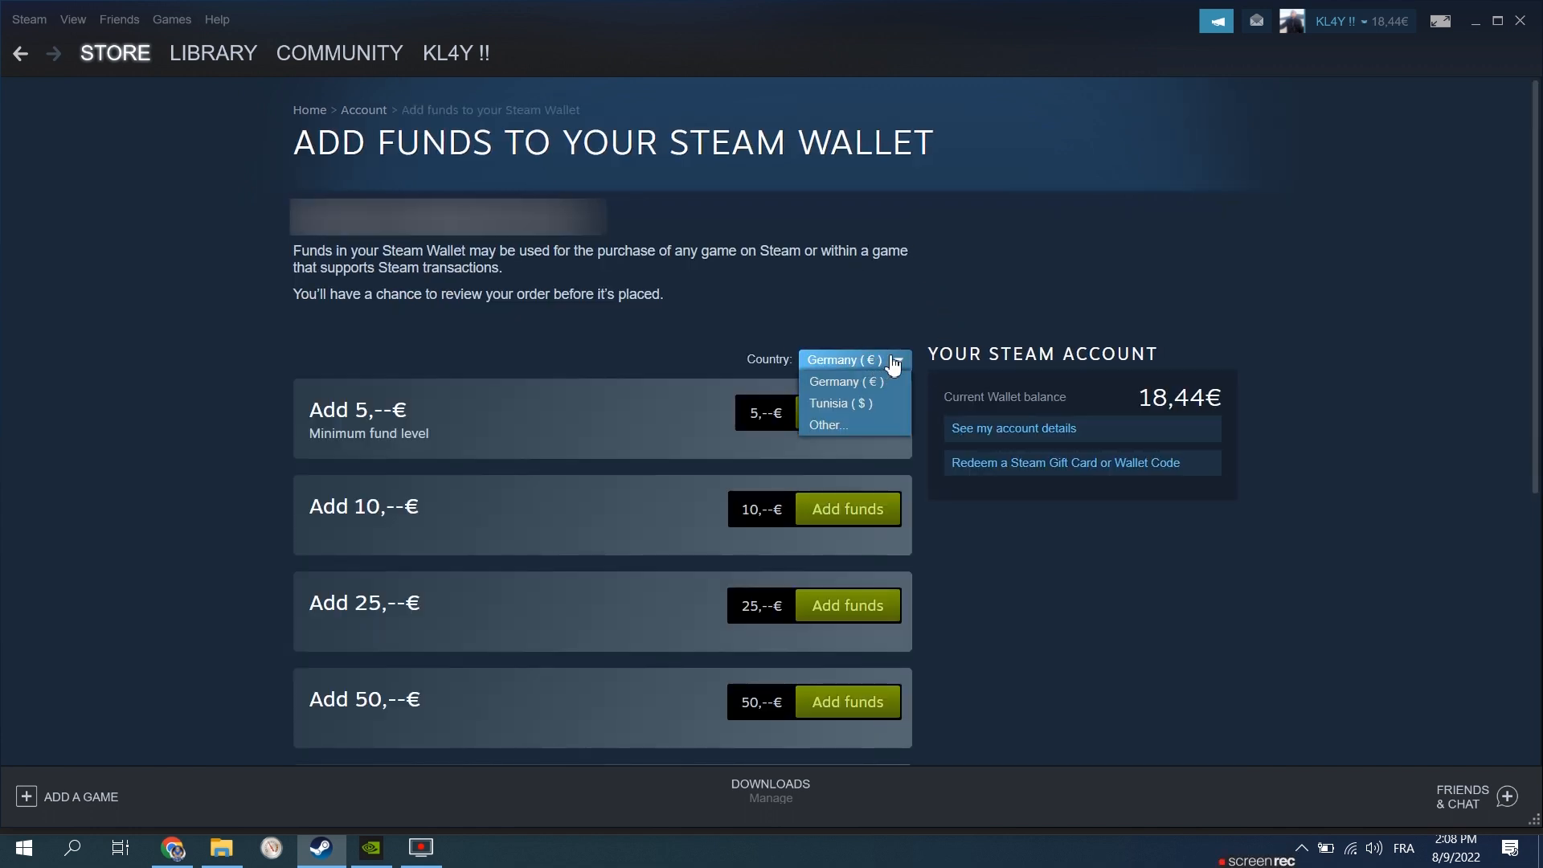
pyautogui.moveTo(859, 413)
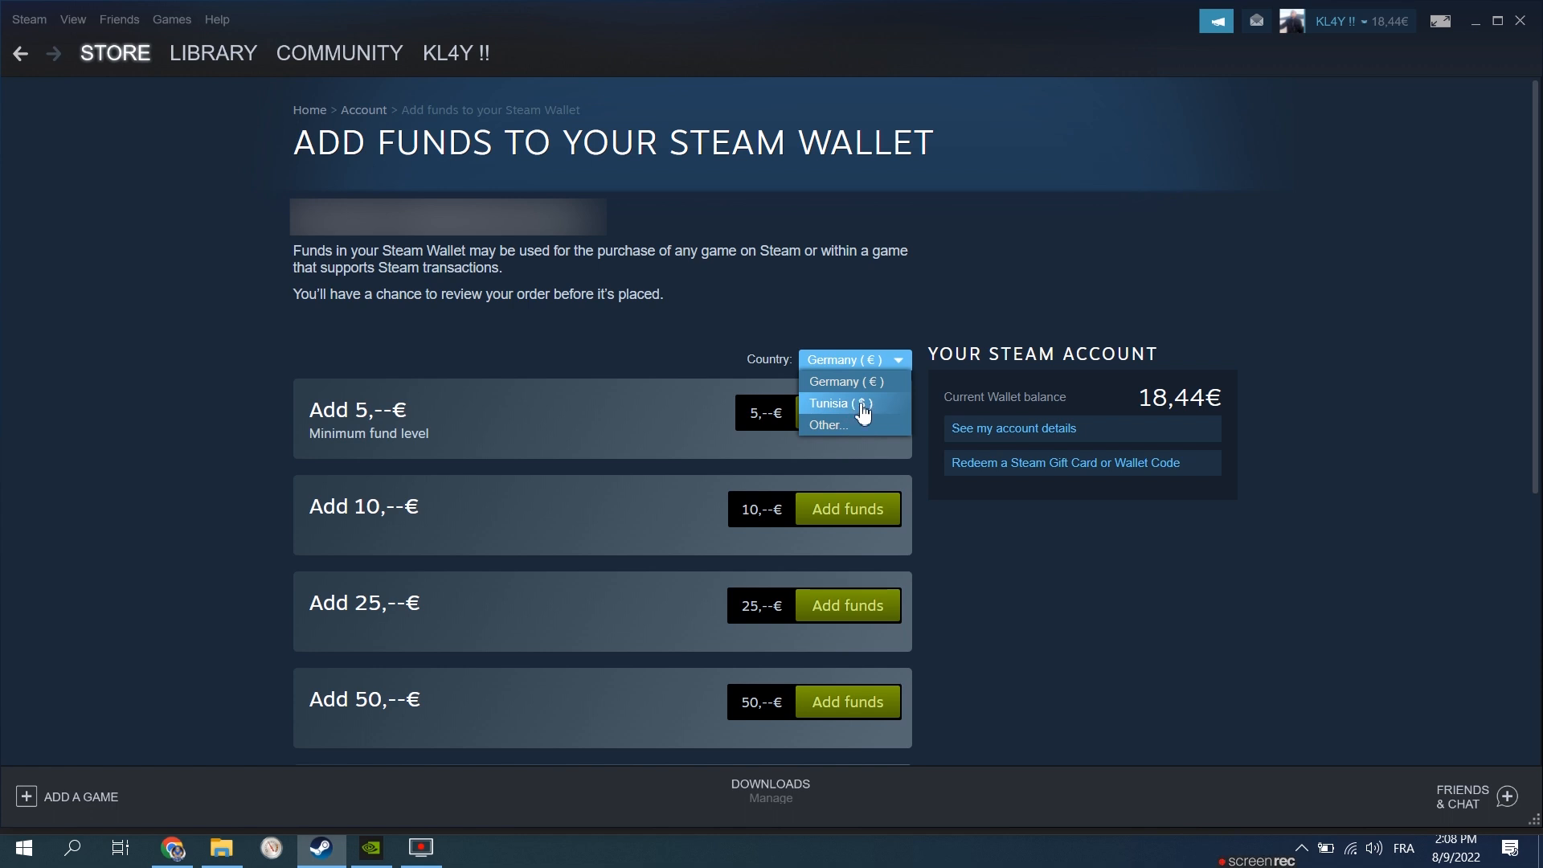
pyautogui.click(838, 403)
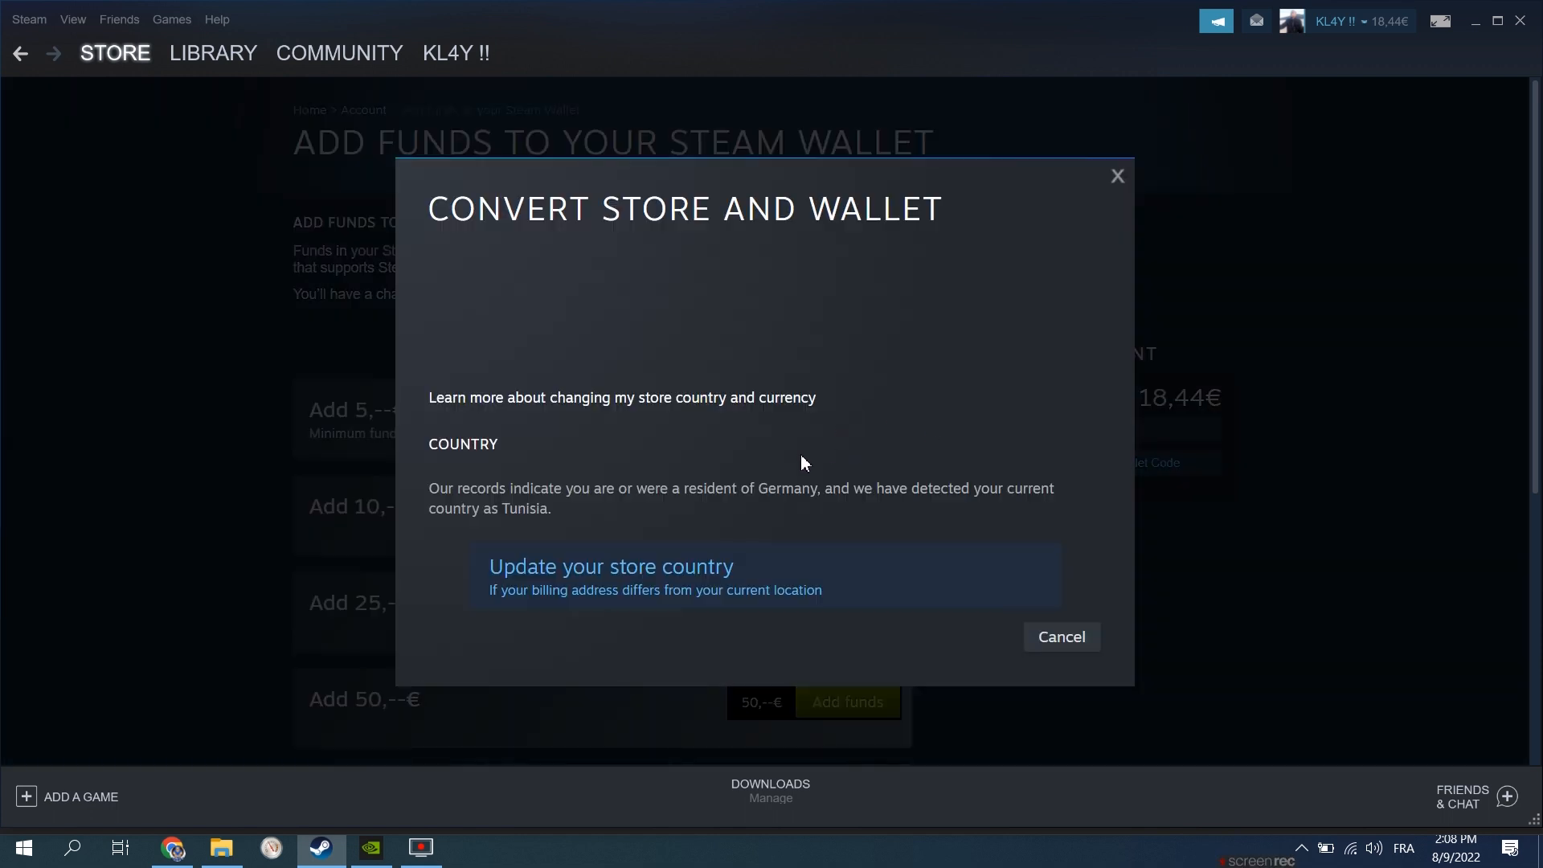
pyautogui.moveTo(482, 492)
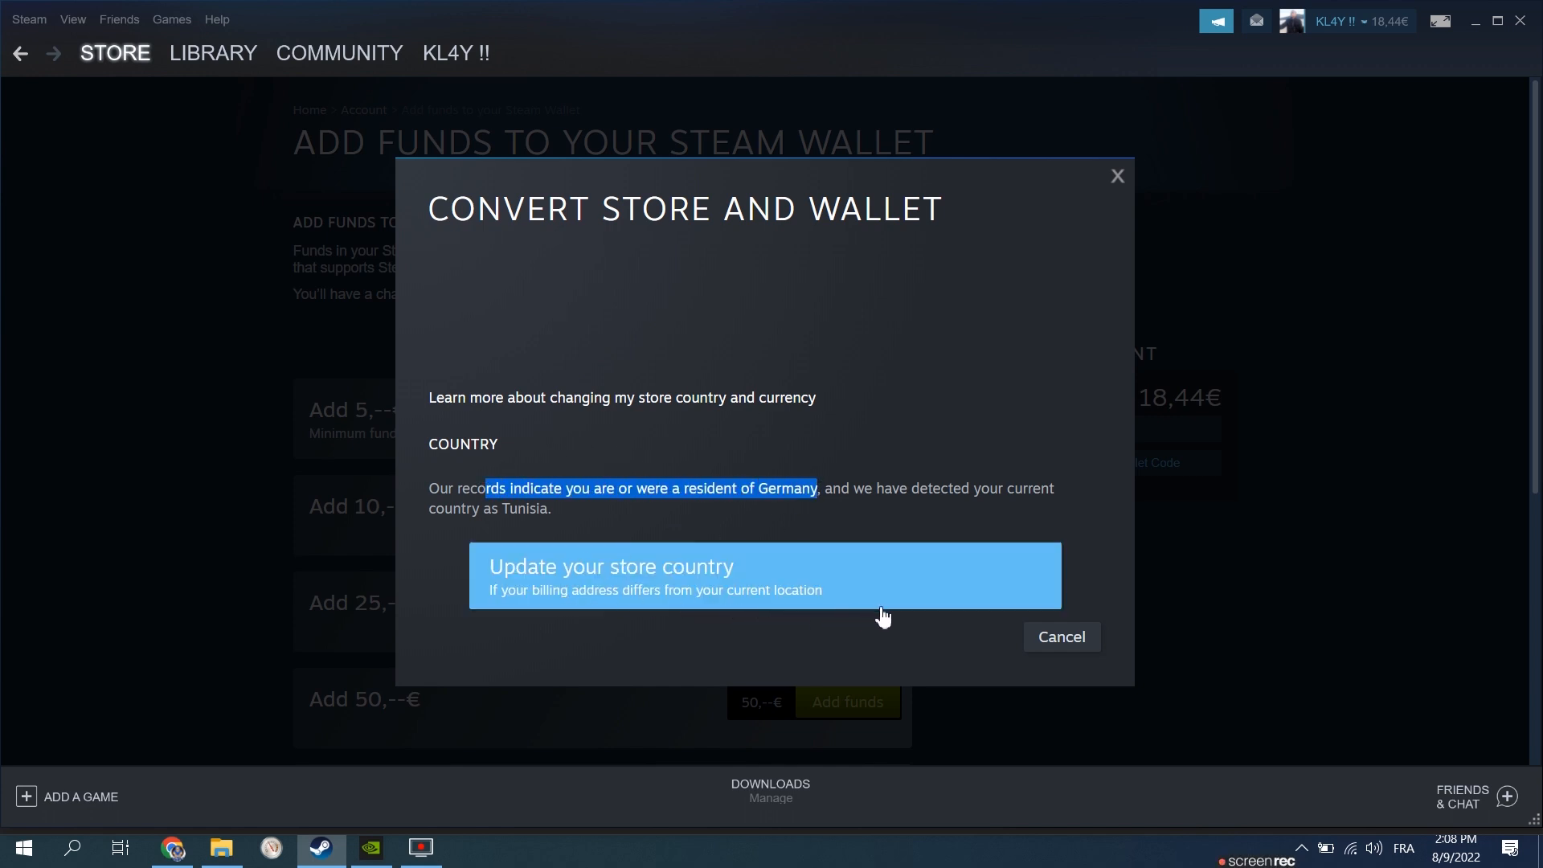
pyautogui.moveTo(669, 495)
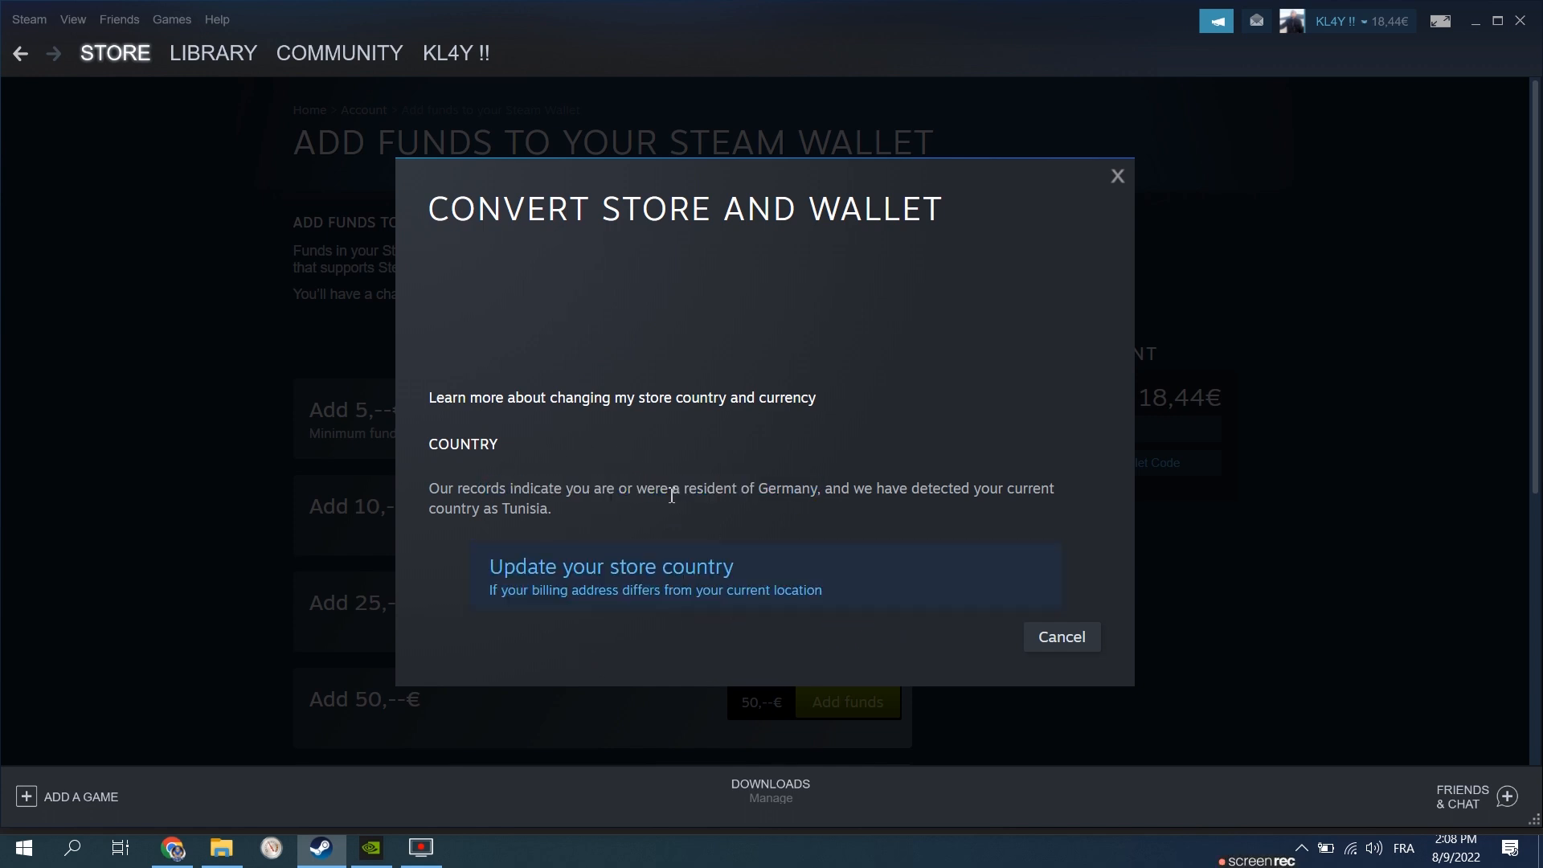
pyautogui.moveTo(597, 529)
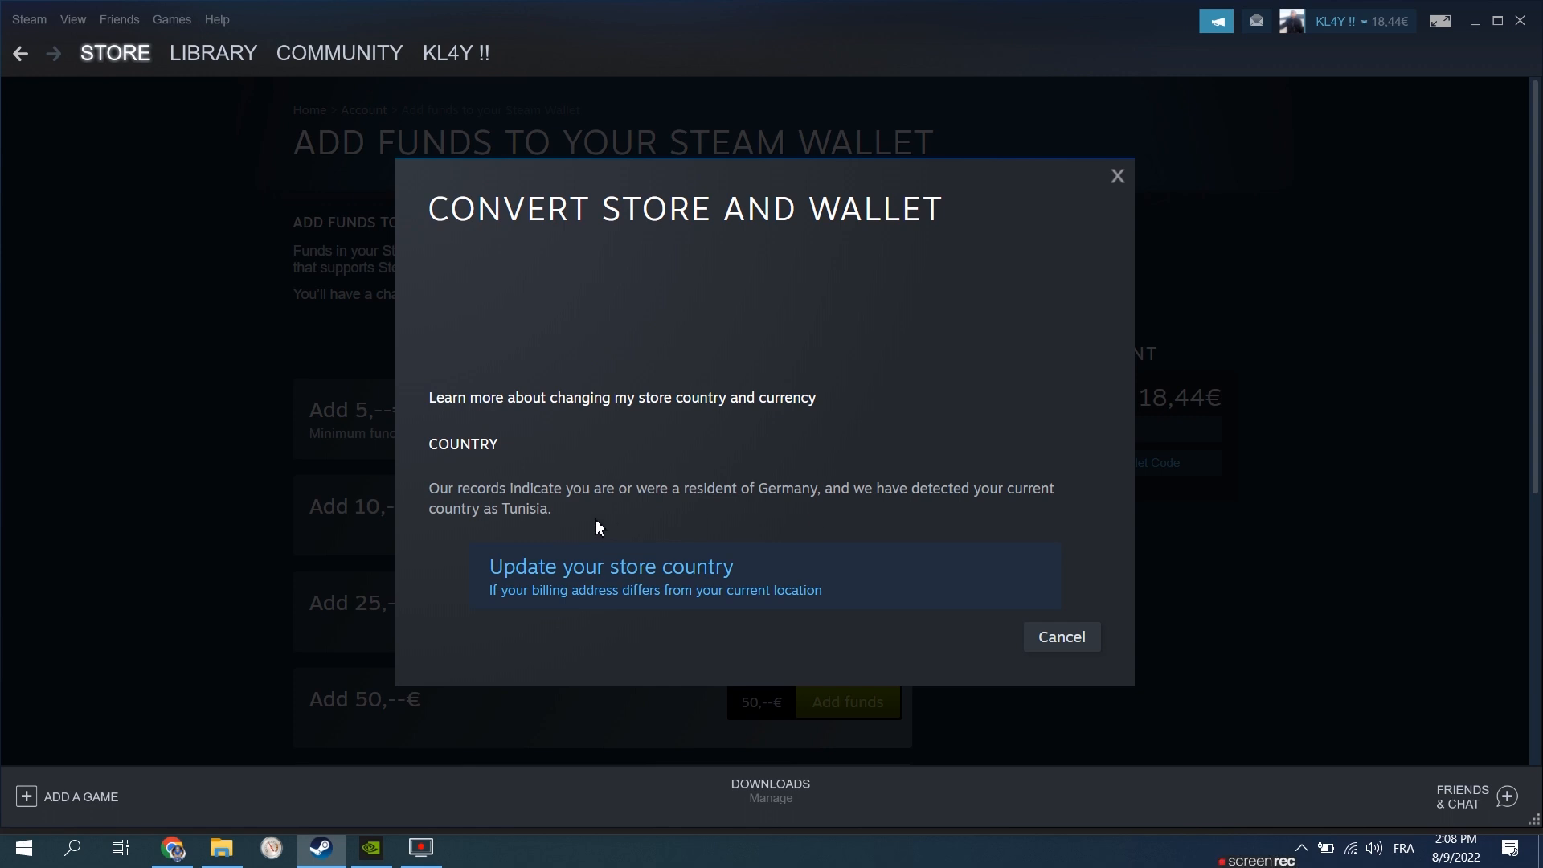
pyautogui.moveTo(620, 523)
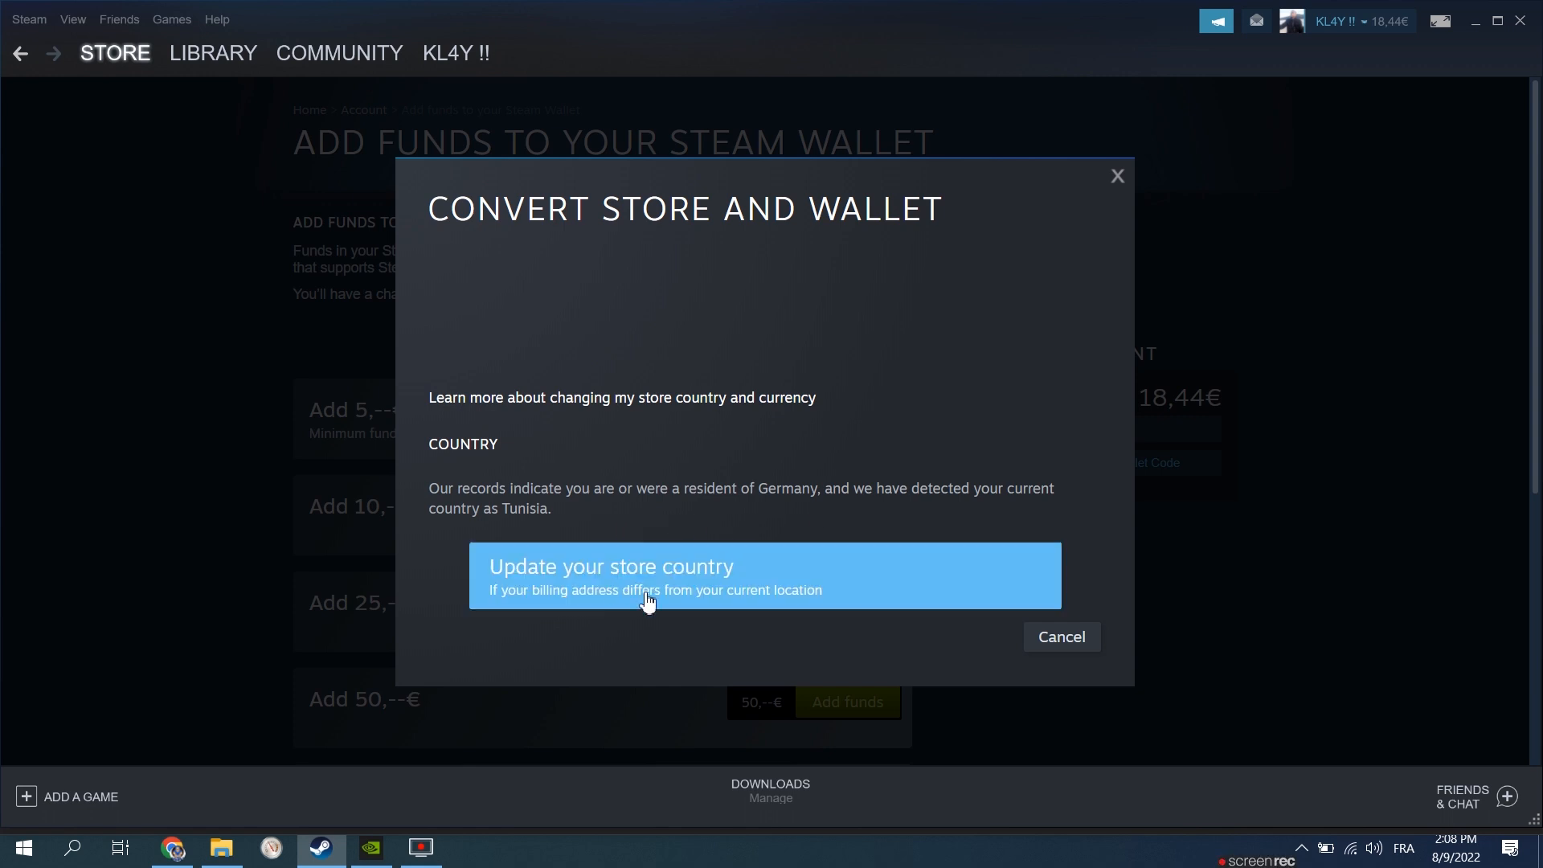
# Start a 5 € Steam Wallet top-up.
pyautogui.click(1061, 637)
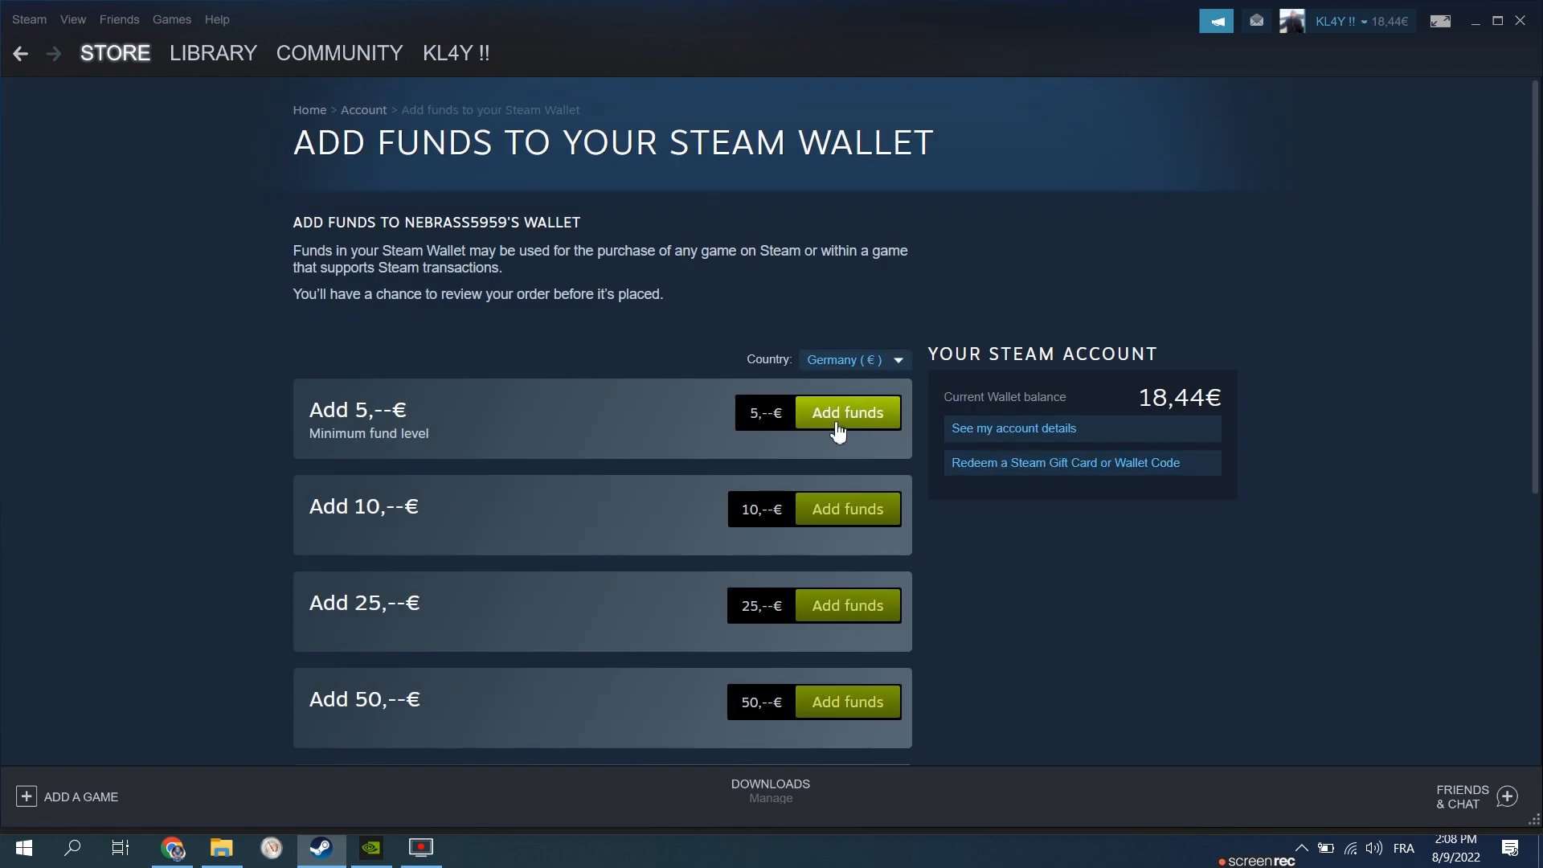
pyautogui.moveTo(905, 416)
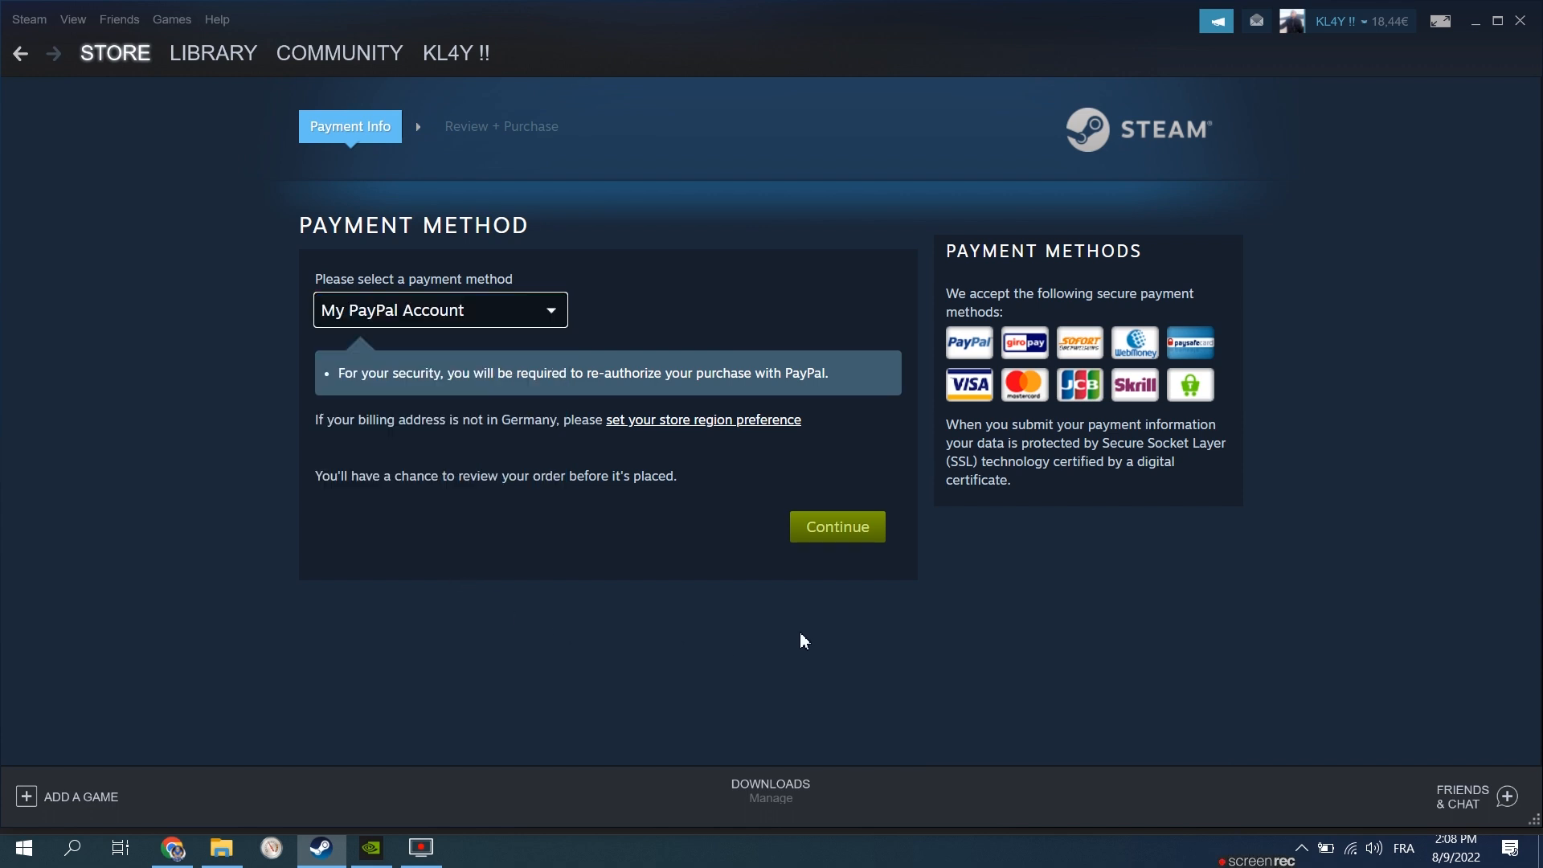
pyautogui.moveTo(1035, 598)
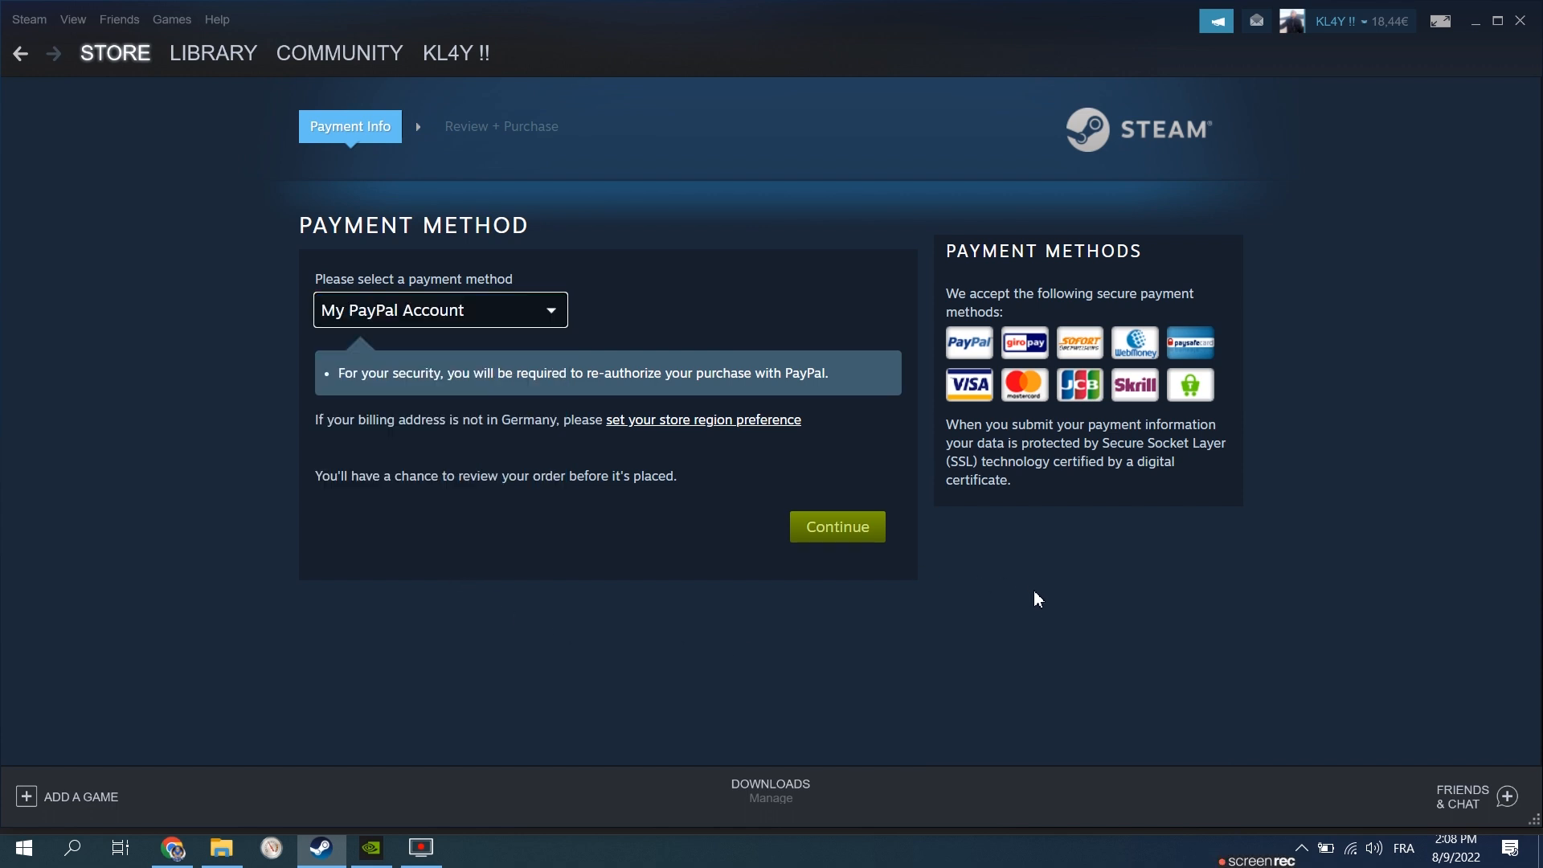
pyautogui.moveTo(255, 96)
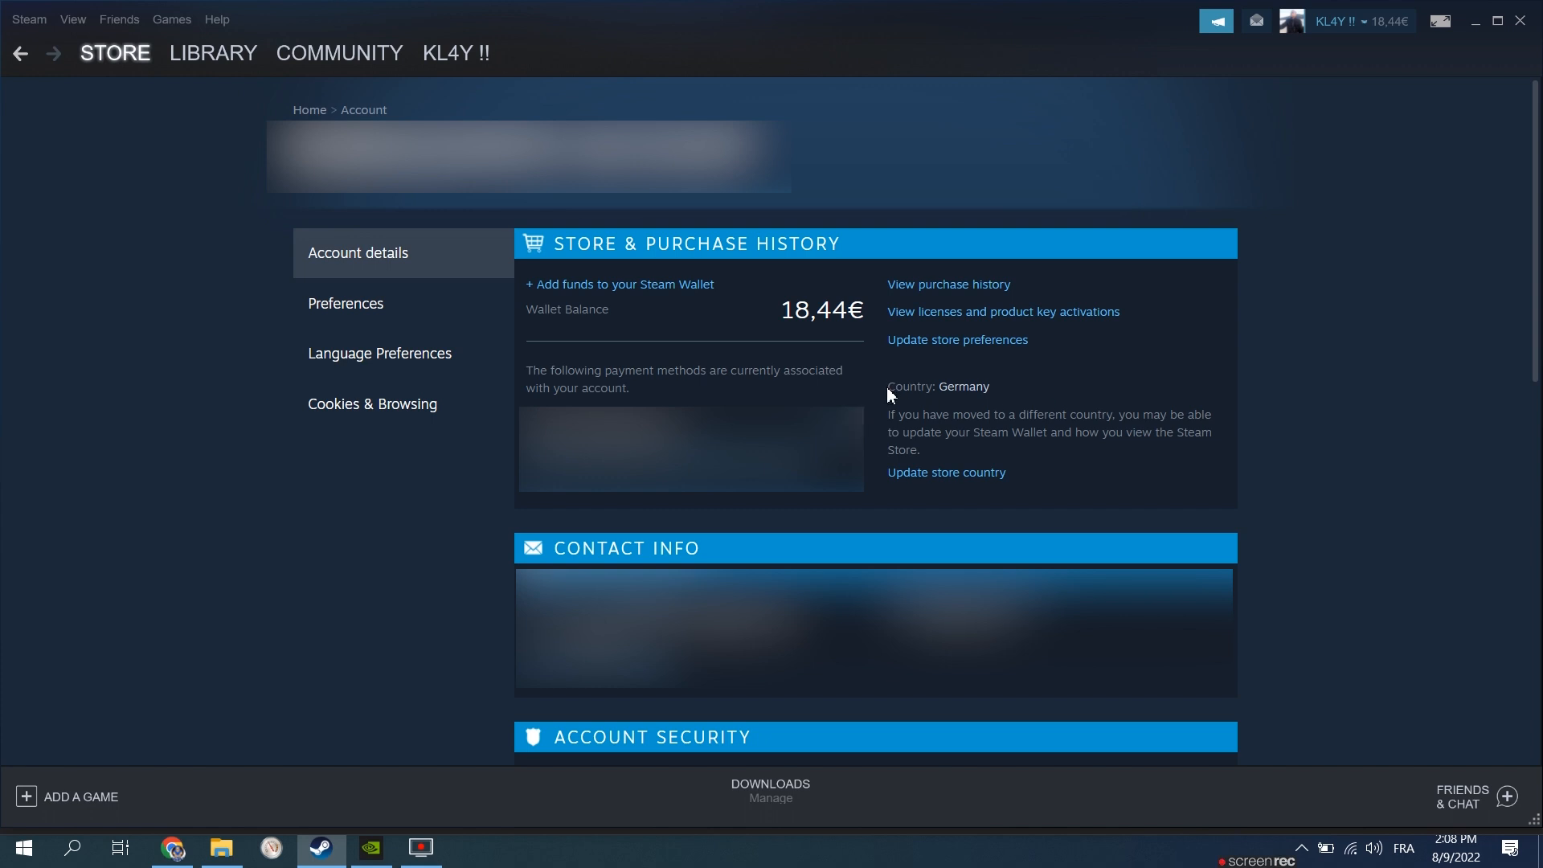
pyautogui.moveTo(1236, 399)
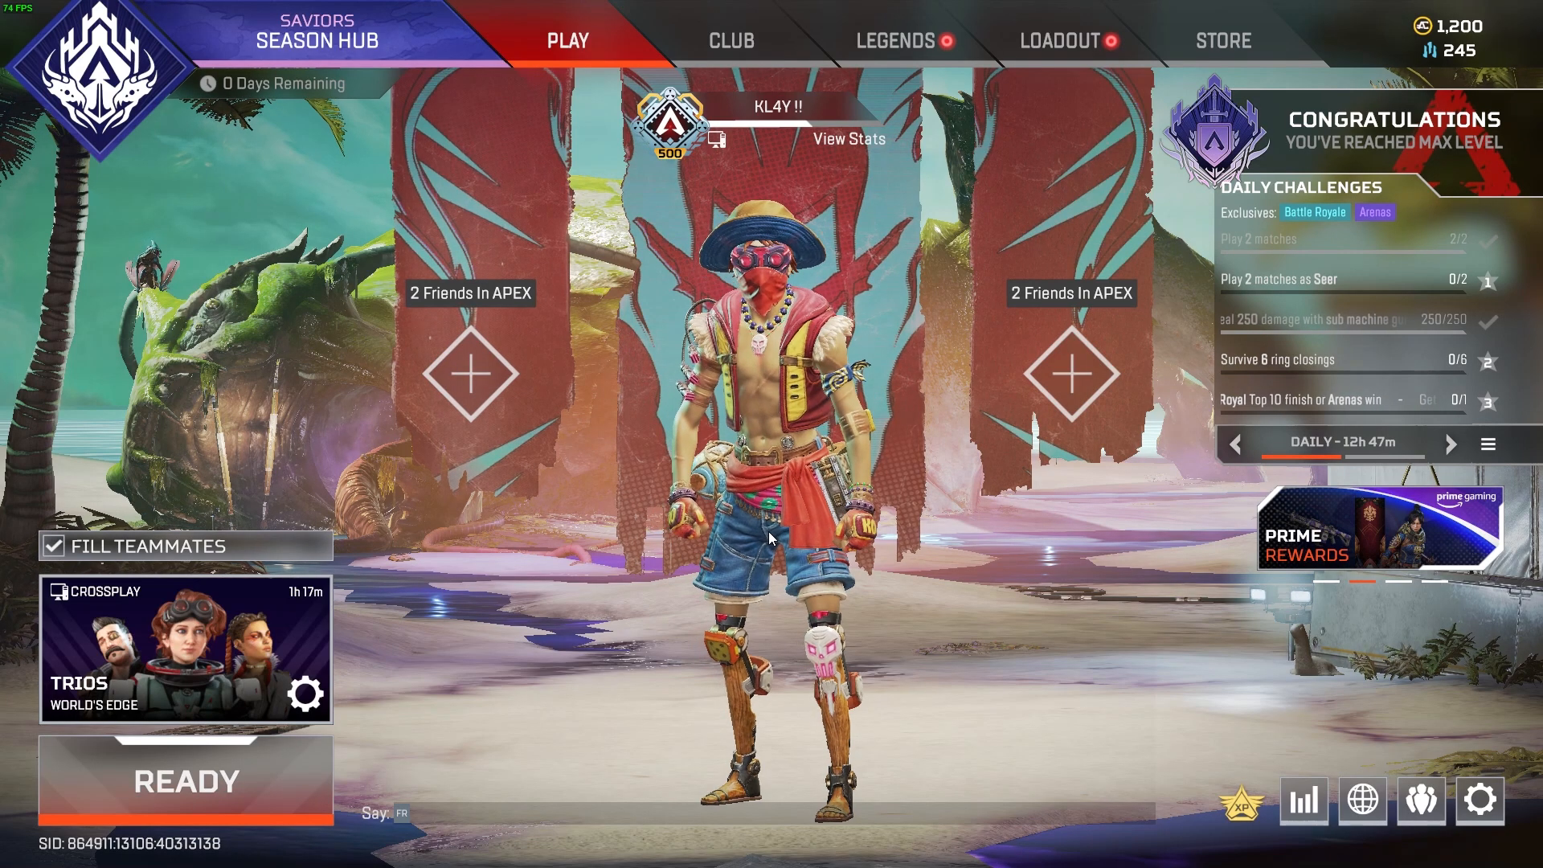
# Open the STORE tab in the Apex Legends lobby.
pyautogui.click(1223, 40)
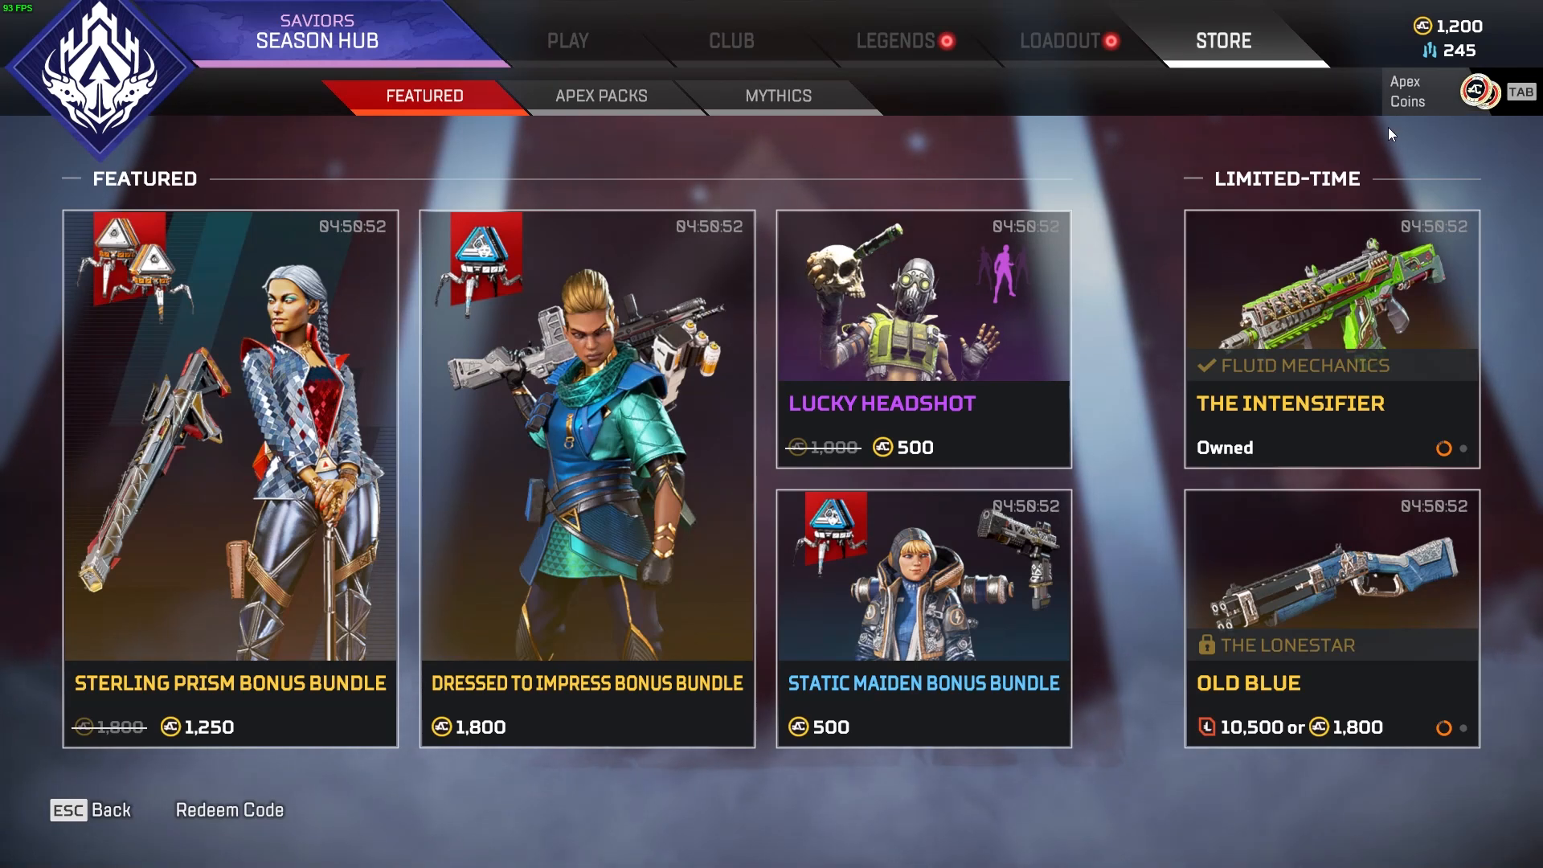